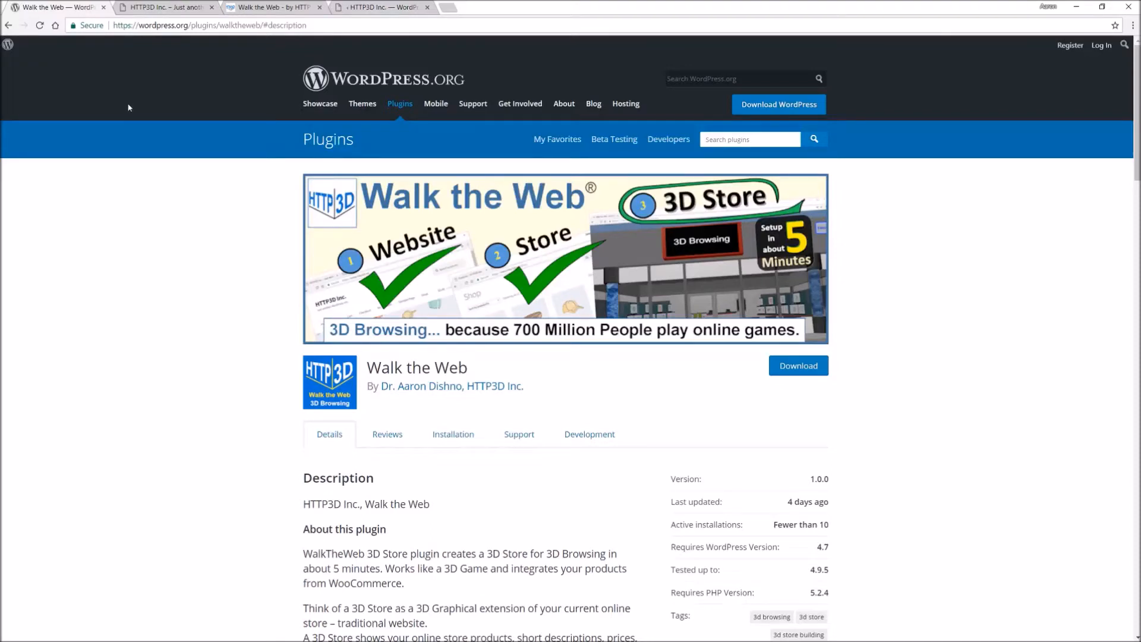
mouse_move(143, 74)
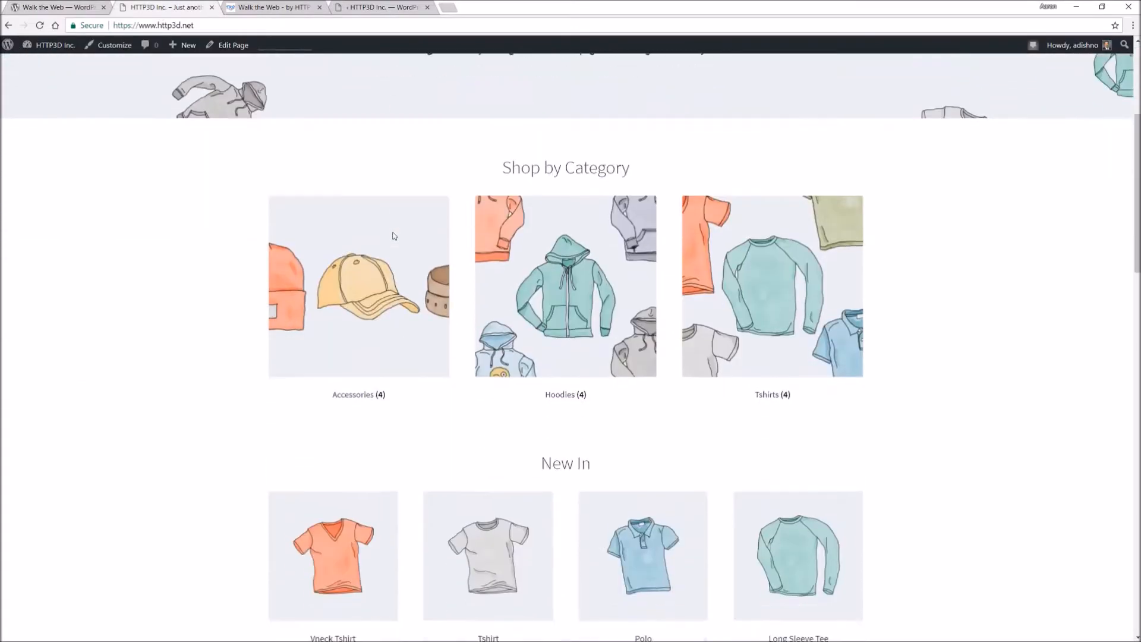
Step: Browse the HTTP3D Inc. homepage and switch to the existing 3D store tab
scroll("down", 3)
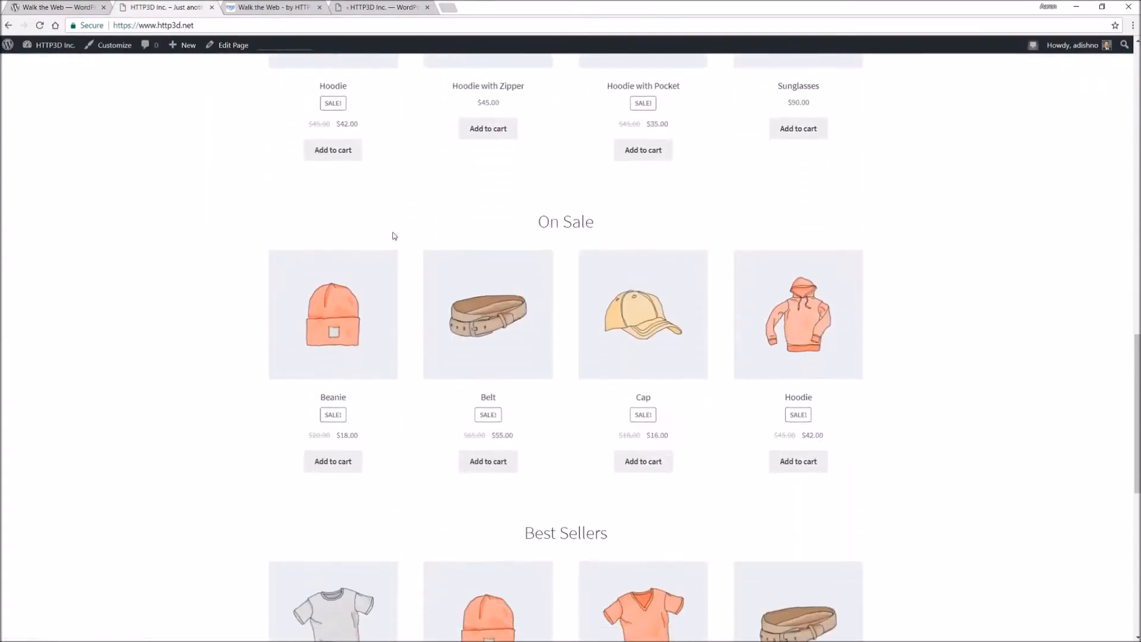
scroll("up", 3)
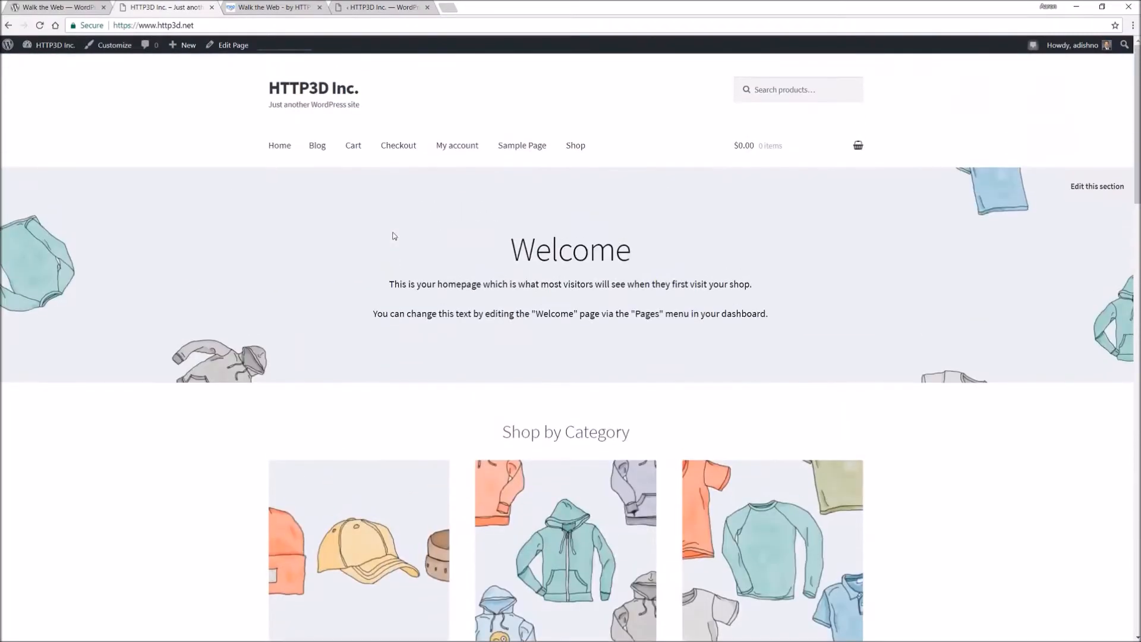
left_click(273, 8)
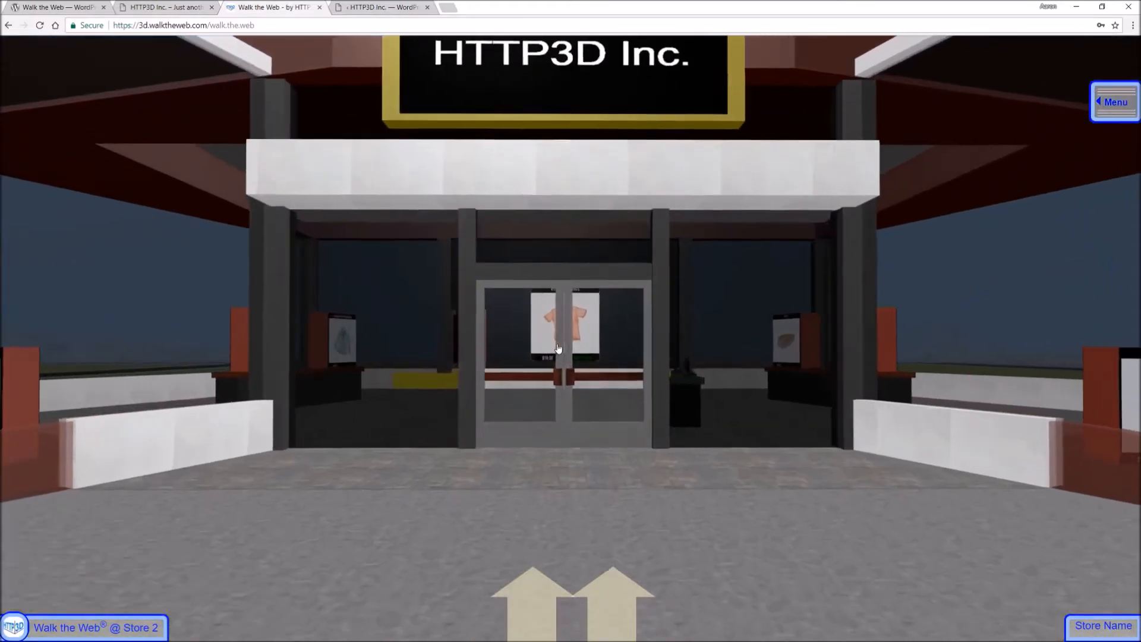
Step: Walk forward into the 3D store to the Vneck Tshirt display, then view the homepage's New In products
left_click(568, 596)
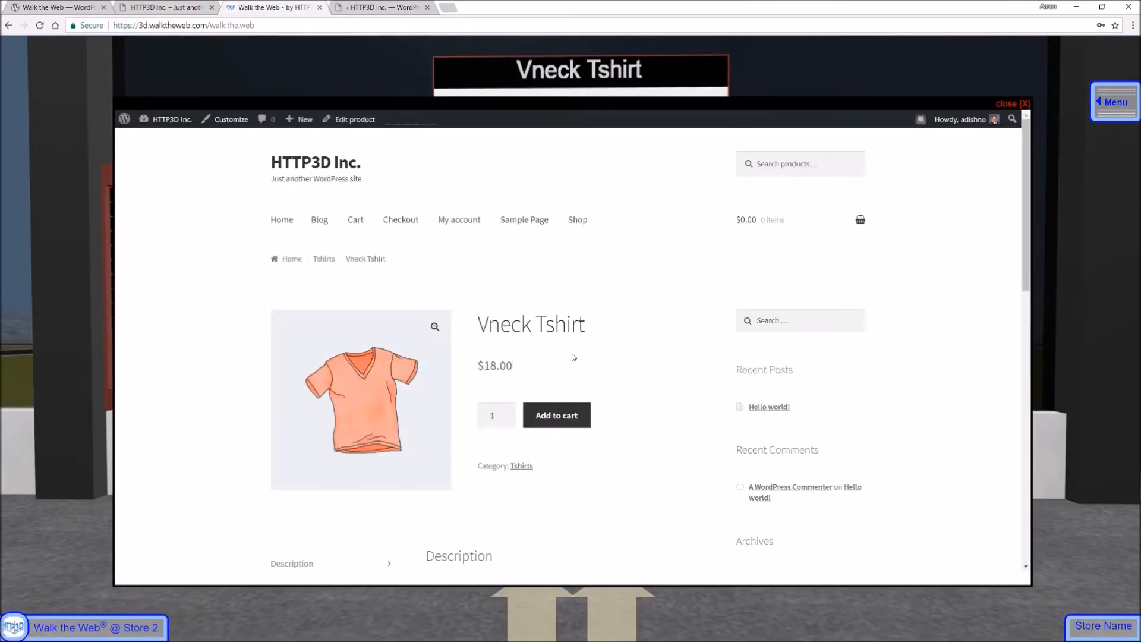
scroll("down", 3)
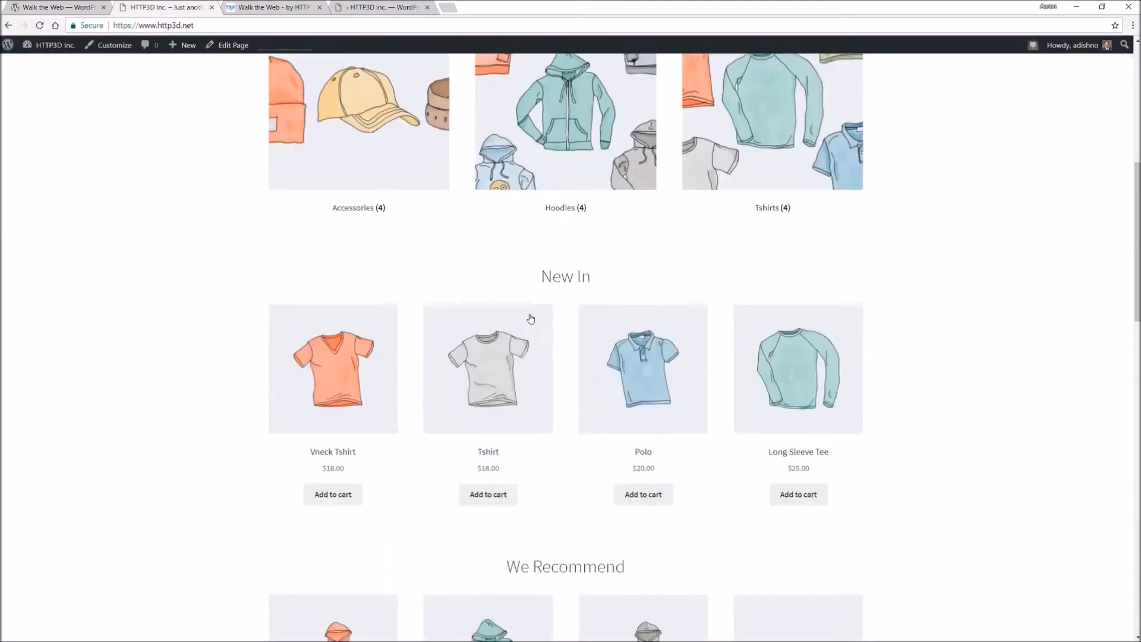
Step: View the Vneck Tshirt product page on the regular site, then return to the 3D store tab
left_click(332, 368)
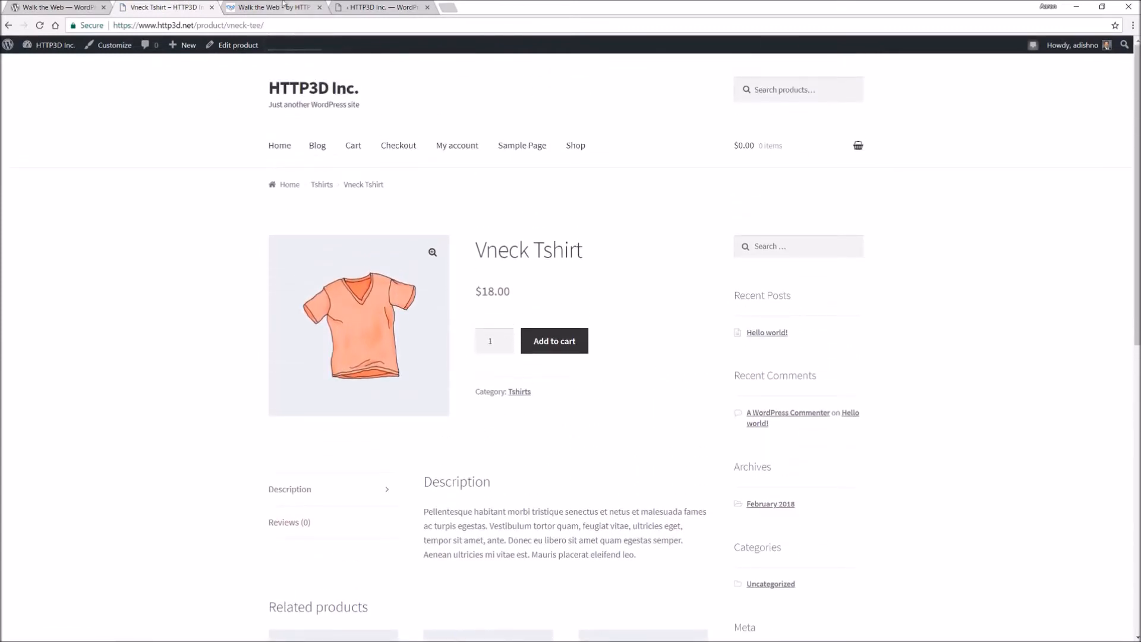
left_click(274, 7)
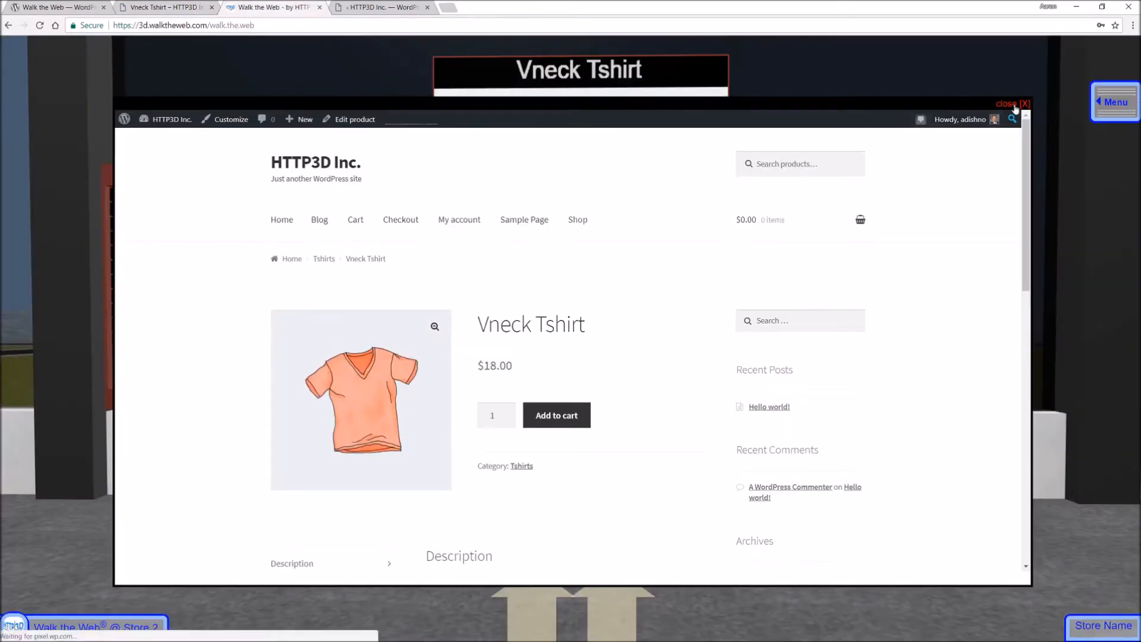
Step: Close the in-store product overlay and add the Vneck Tshirt ($18.00) to the cart
left_click(1012, 103)
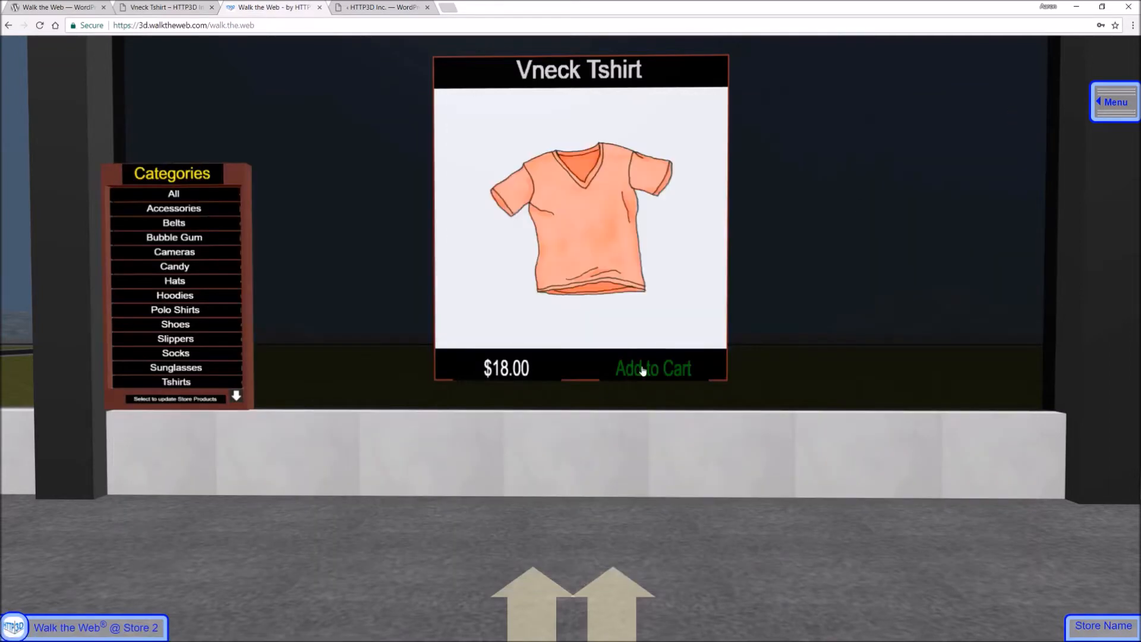
left_click(652, 369)
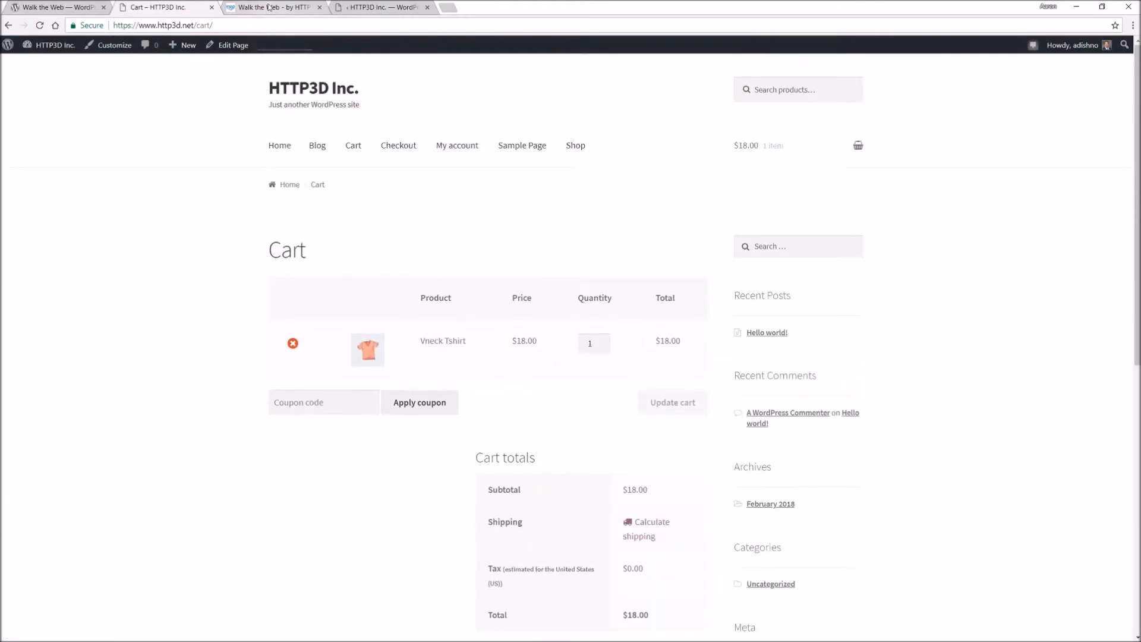
Step: Check the cart confirmation inside the 3D store and close it
left_click(274, 7)
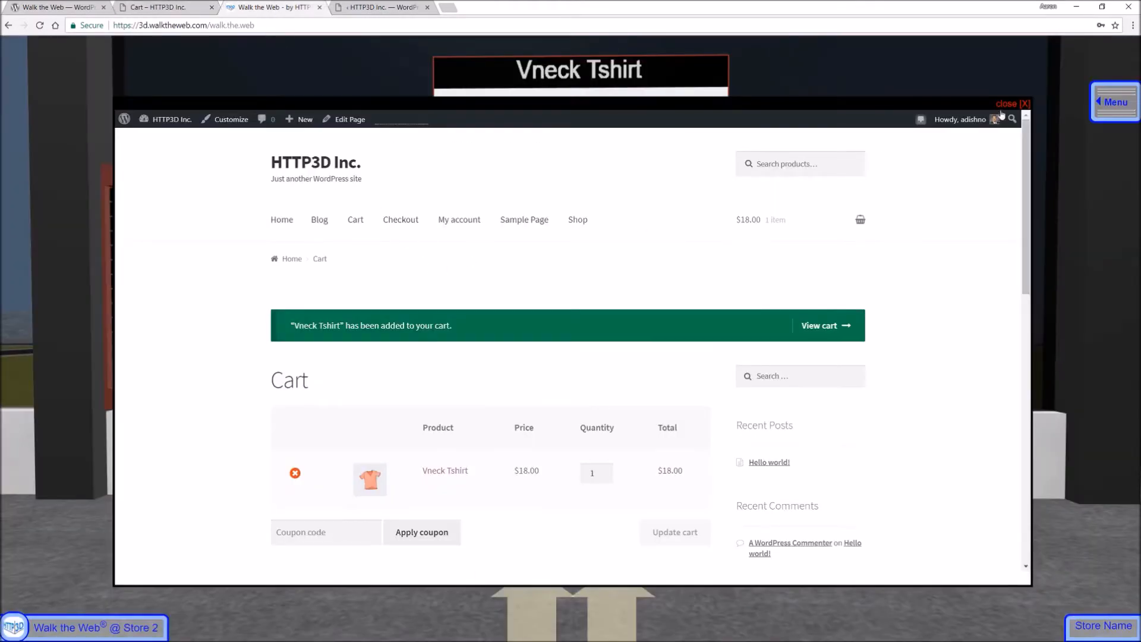
left_click(1007, 104)
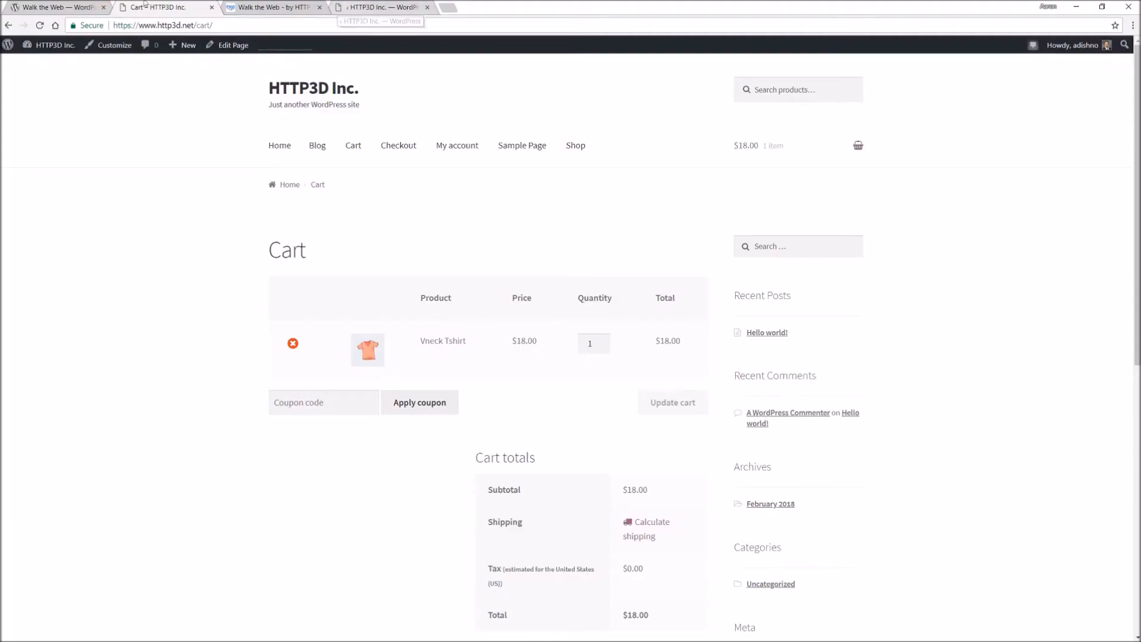
Step: Start the Walk the Web 3D Store creation wizard from WordPress admin
left_click(378, 7)
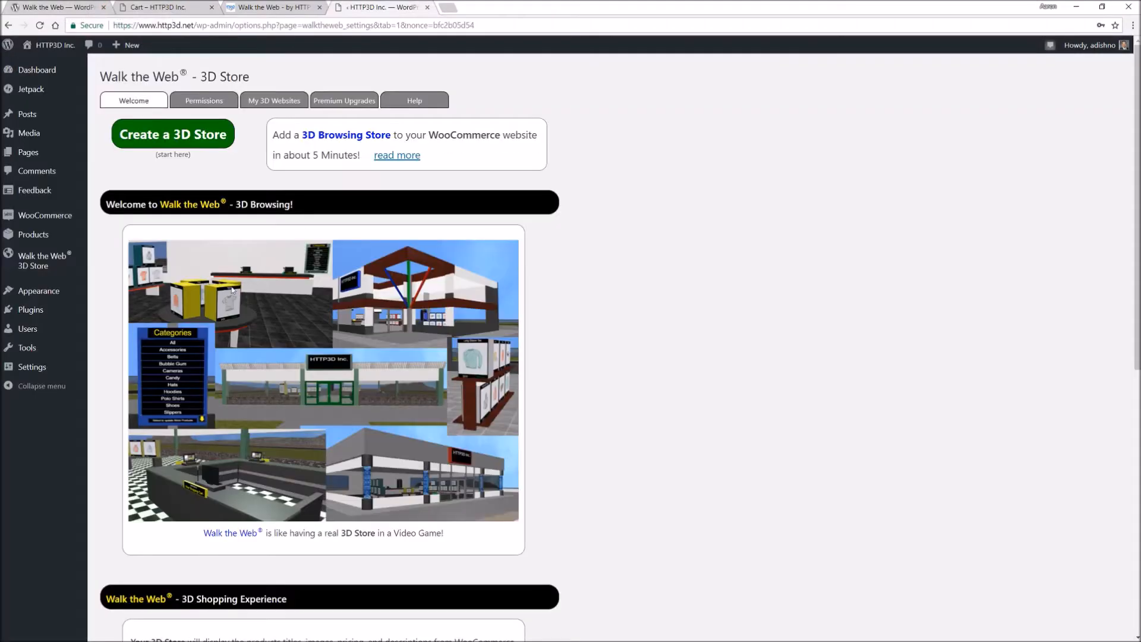
mouse_move(44, 260)
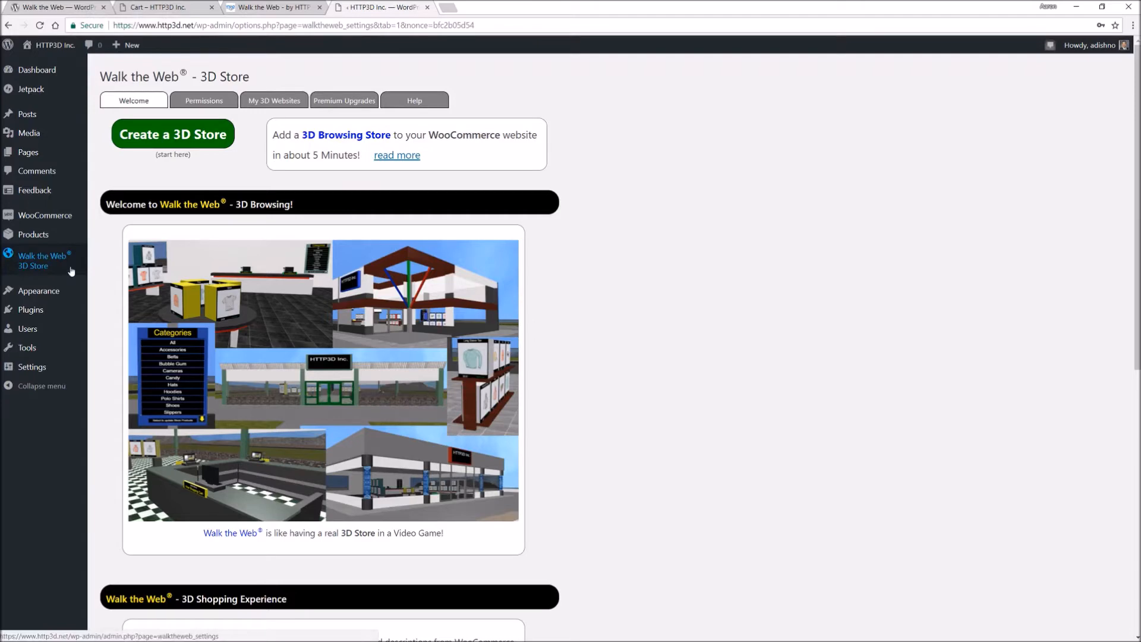
mouse_move(67, 267)
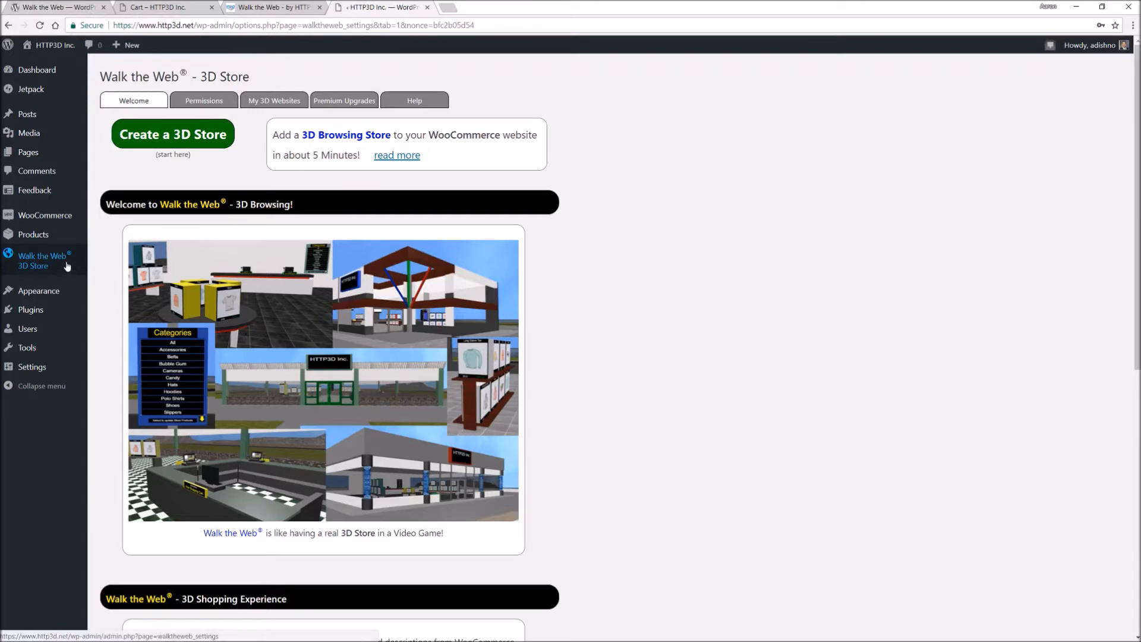
left_click(42, 260)
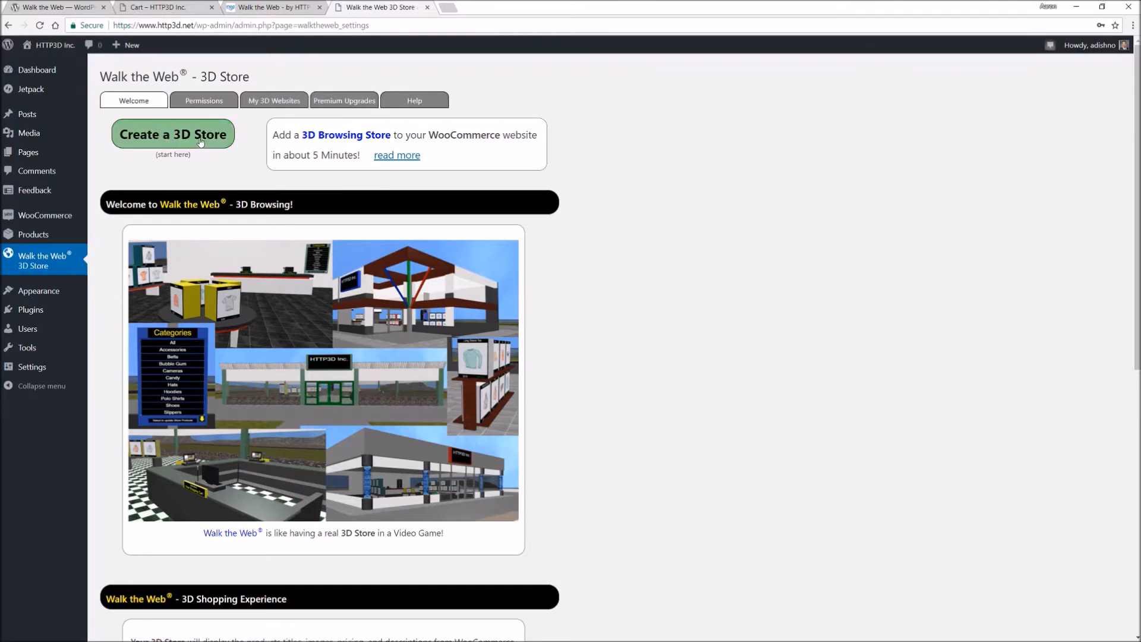
left_click(172, 134)
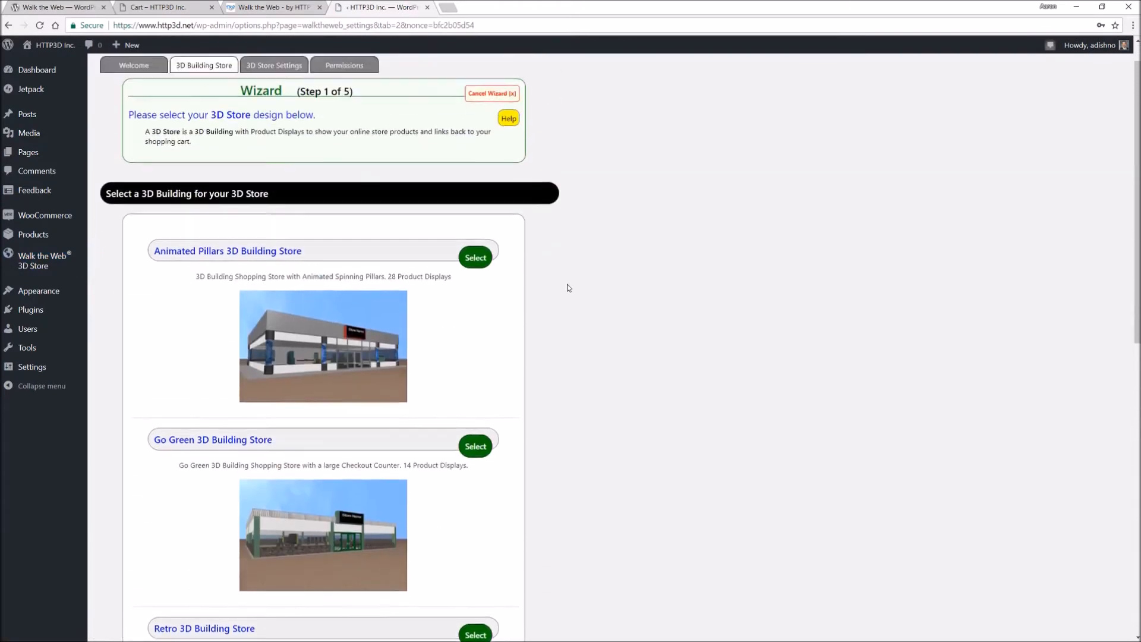
Step: Choose the Animated Pillars building design and browse the community list
left_click(476, 257)
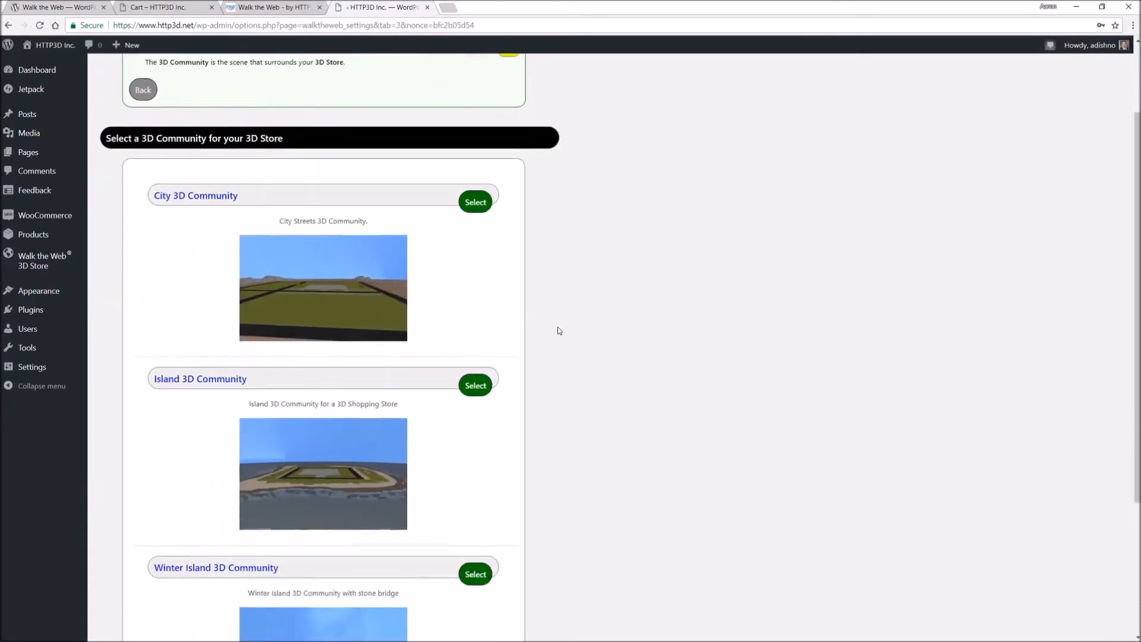
scroll("down", 3)
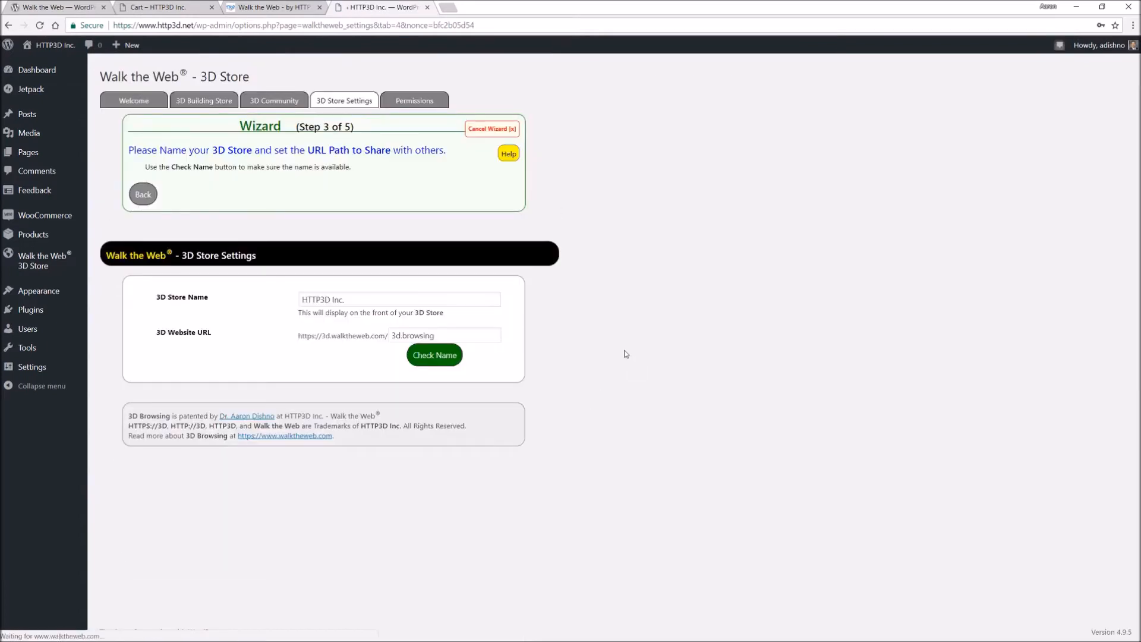
Step: Verify the 3d.browsing URL path is available and continue to the permissions step
left_click(435, 355)
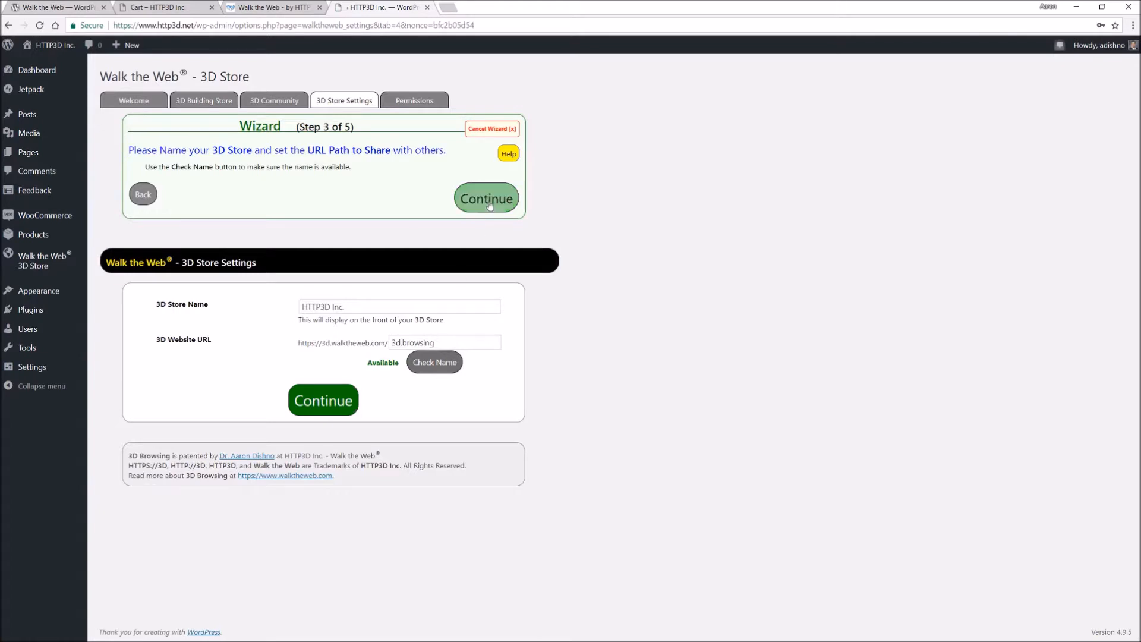
left_click(486, 199)
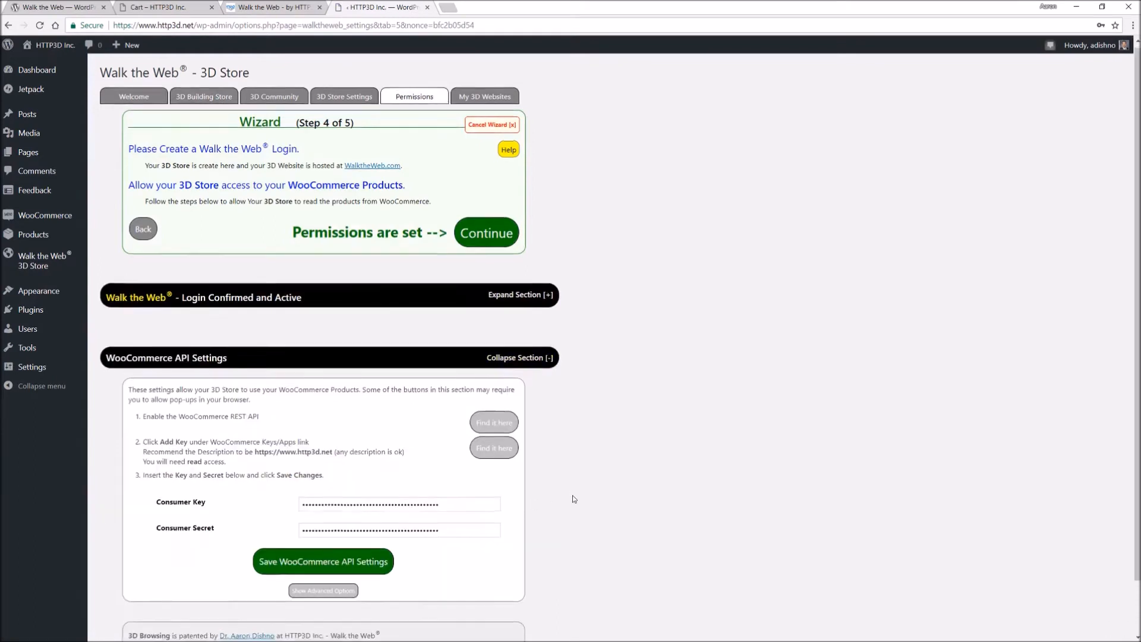
Step: Accept the permissions settings and continue to the final summary
scroll("down", 3)
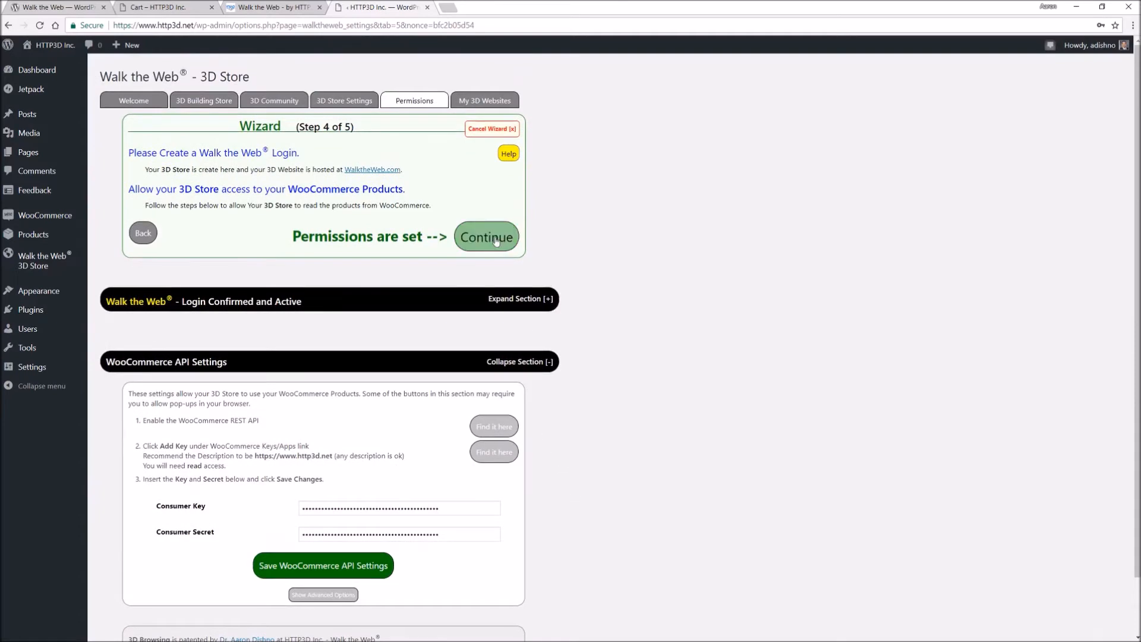
left_click(485, 237)
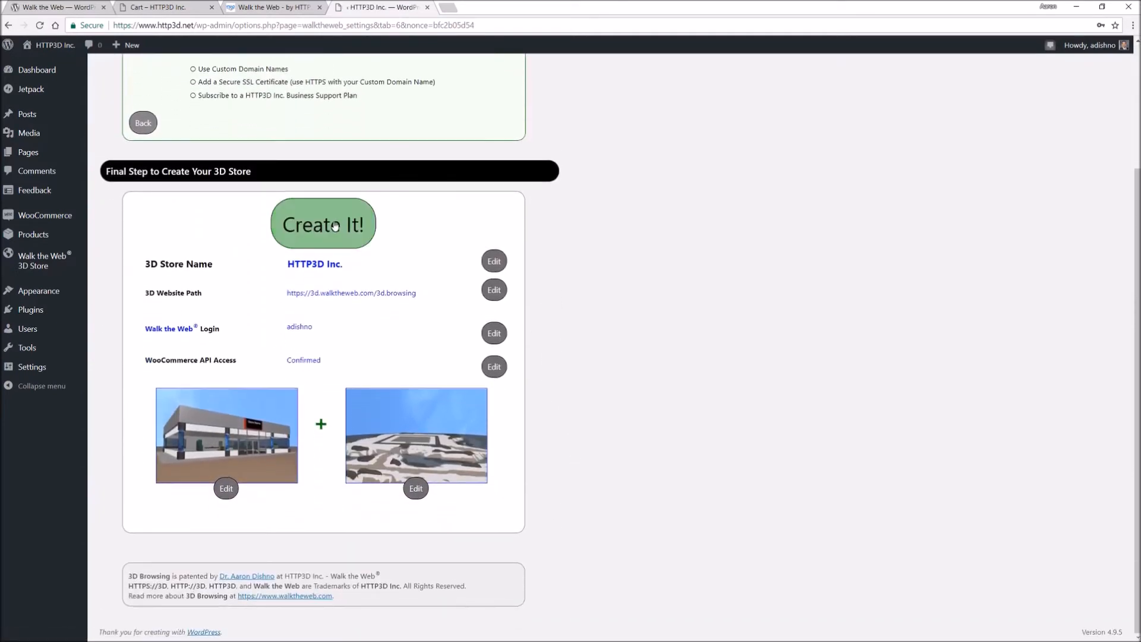
Step: Create the HTTP3D Inc. 3D store with Create It! and wait for it to build
left_click(322, 224)
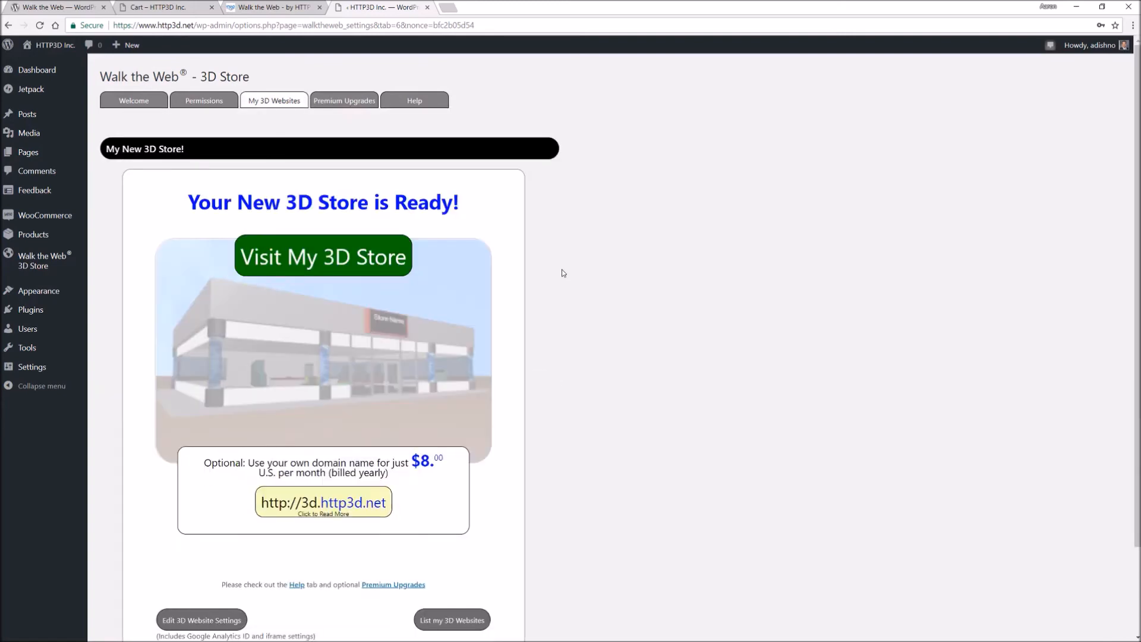
Step: Visit the new HTTP3D Inc. 3D store and walk forward to its glass entrance doors
left_click(322, 256)
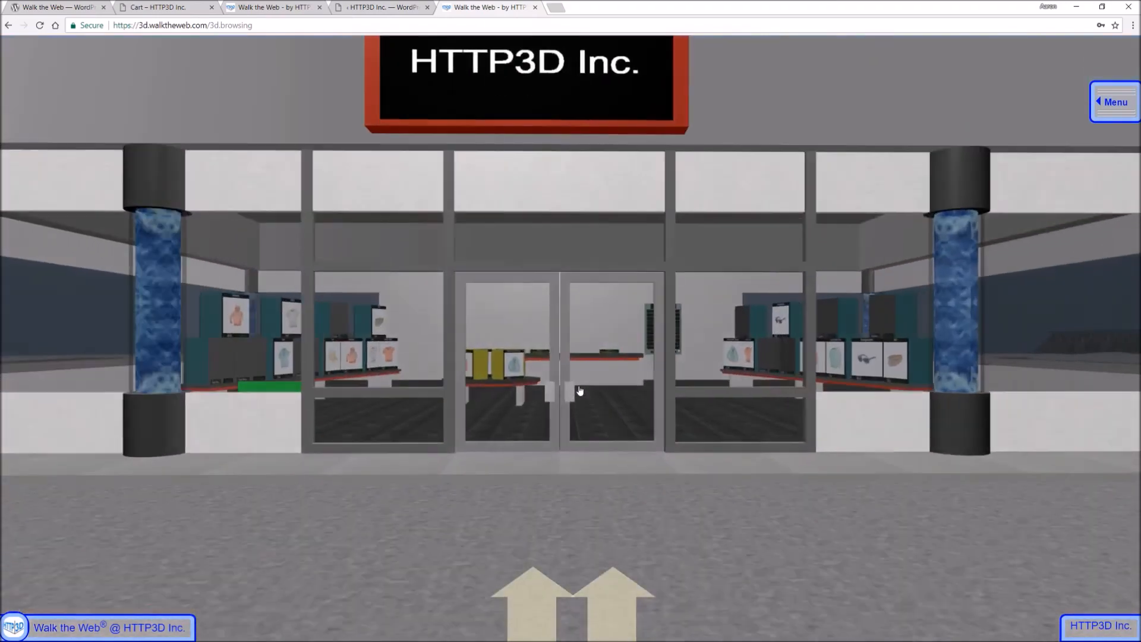
left_click(556, 583)
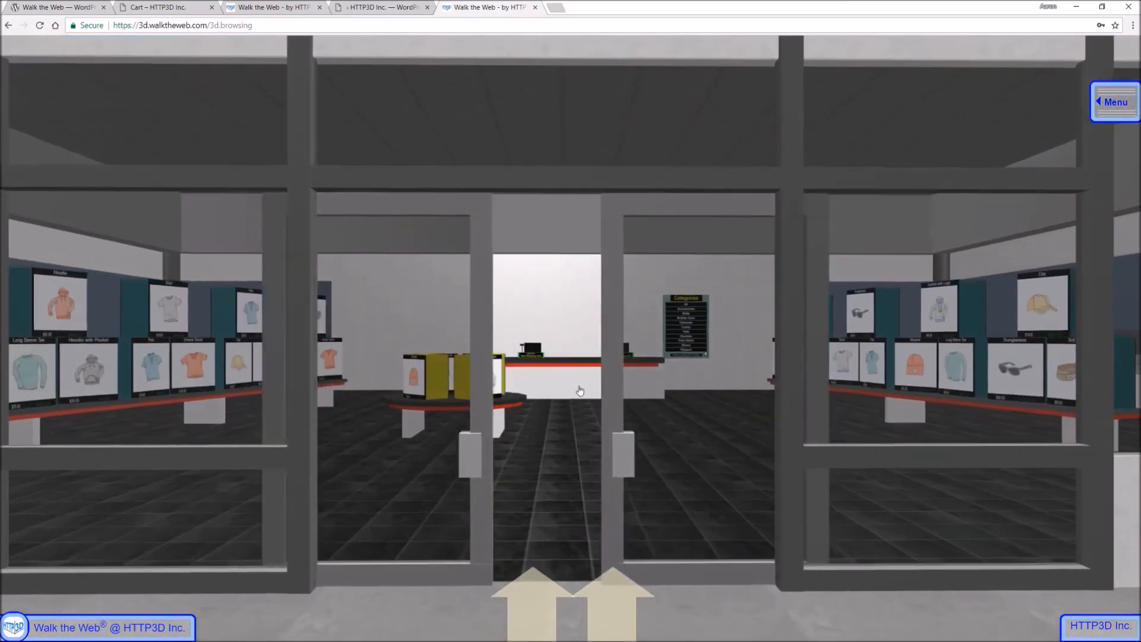